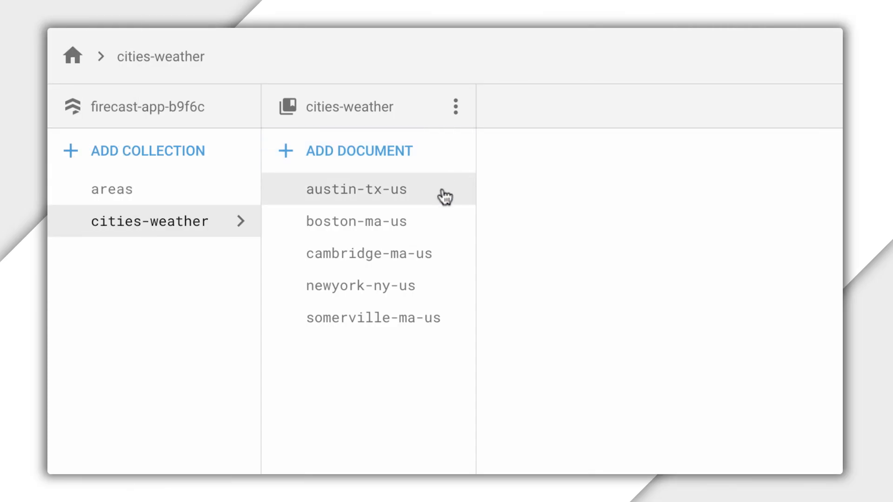
# Inspect the boston-ma-us and cambridge-ma-us weather documents under cities-weather in Firestore
pyautogui.click(356, 221)
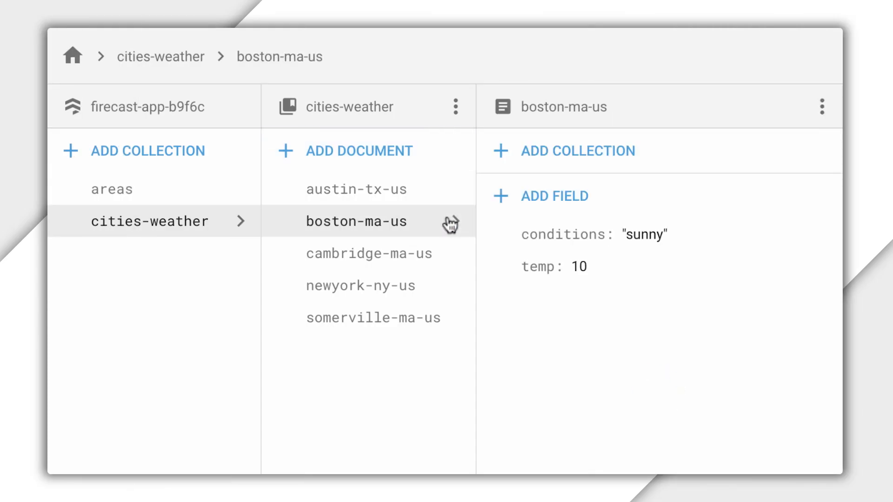
pyautogui.click(368, 253)
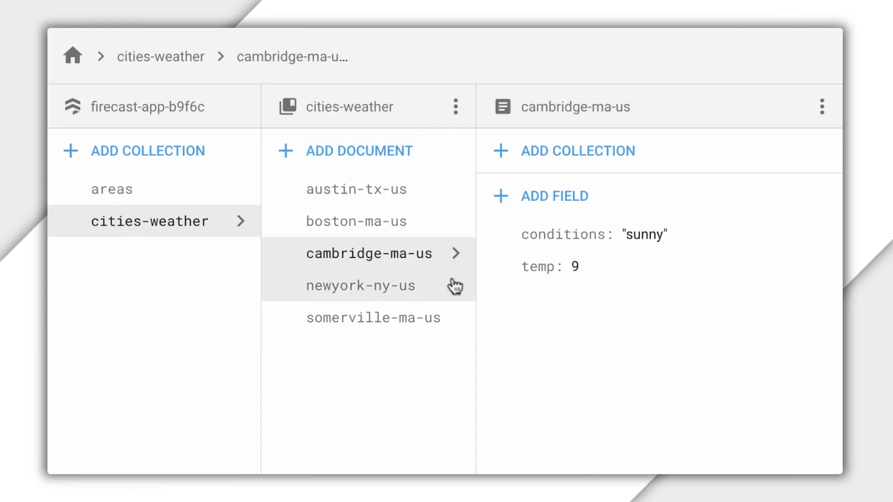
pyautogui.click(374, 318)
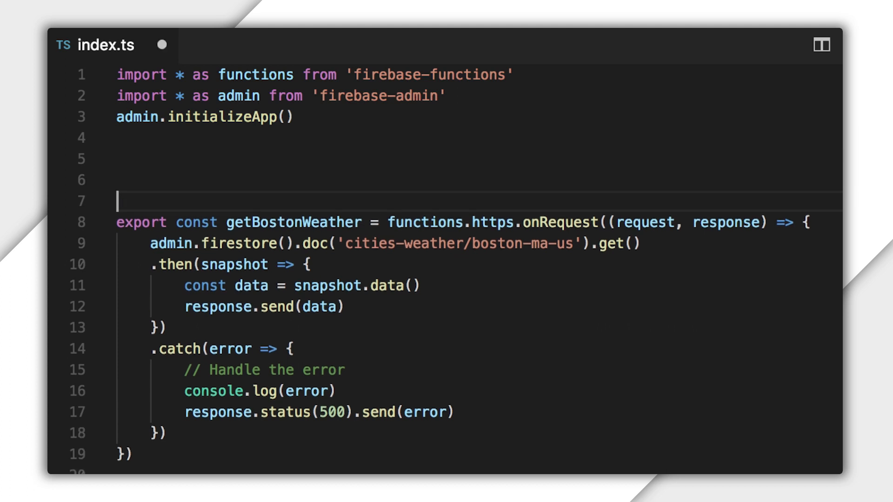
# Declare onBostonWeatherUpdate as a Firestore trigger on the cities-weather/boston-ma-us document
pyautogui.write('export const o')
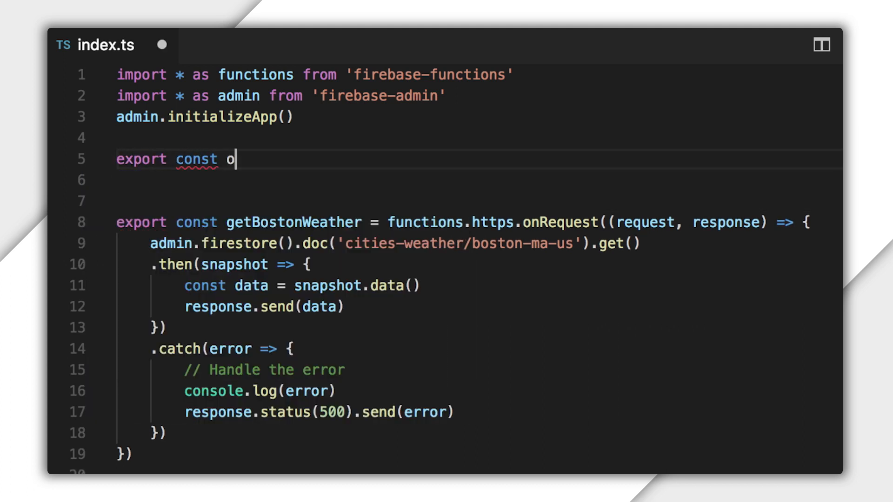
pyautogui.write('nBostonWeatherUpdate =')
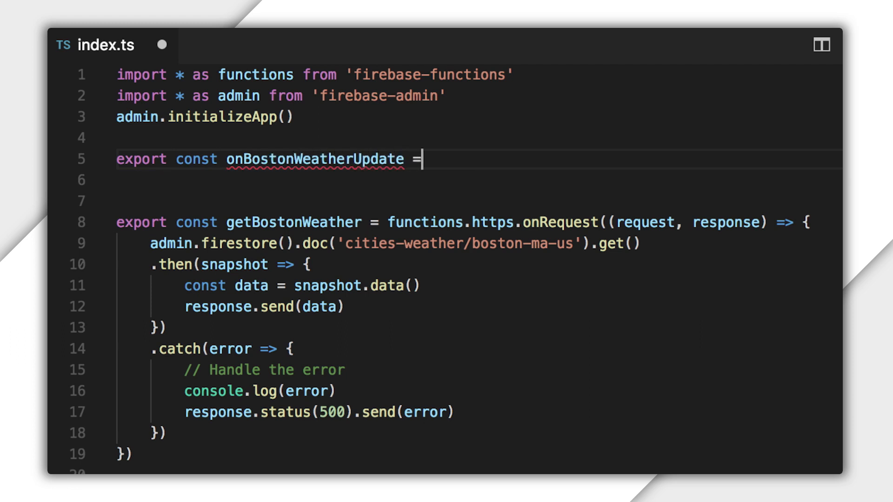
pyautogui.write('functions.firestore.document("citie')
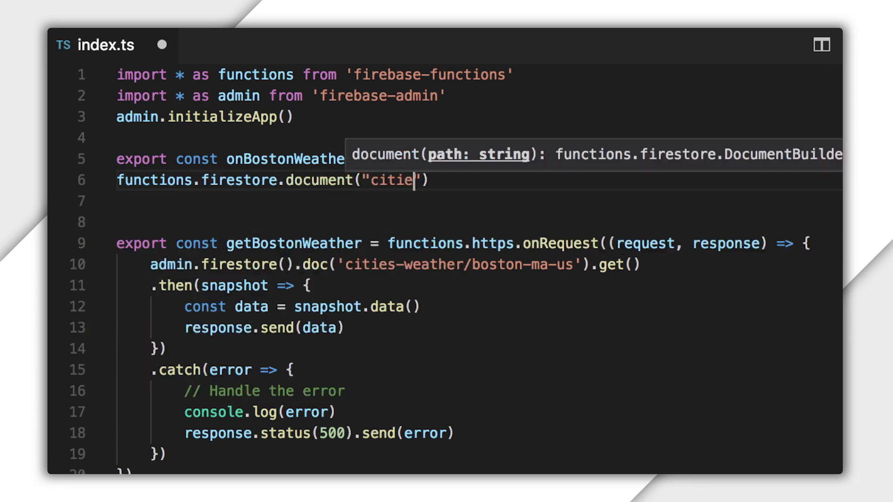
pyautogui.write('s-weather/boston-ma-us')
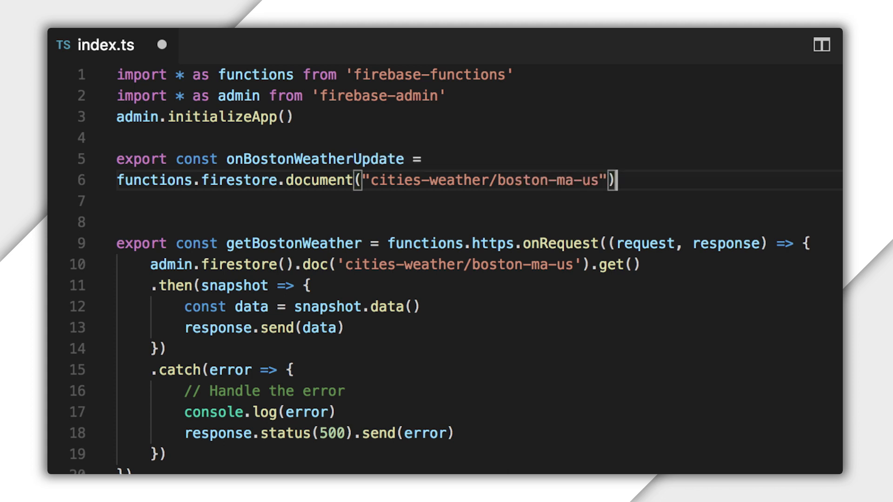
# Add an onUpdate handler that starts reading change.after into const after
pyautogui.write('.onUpdate(')
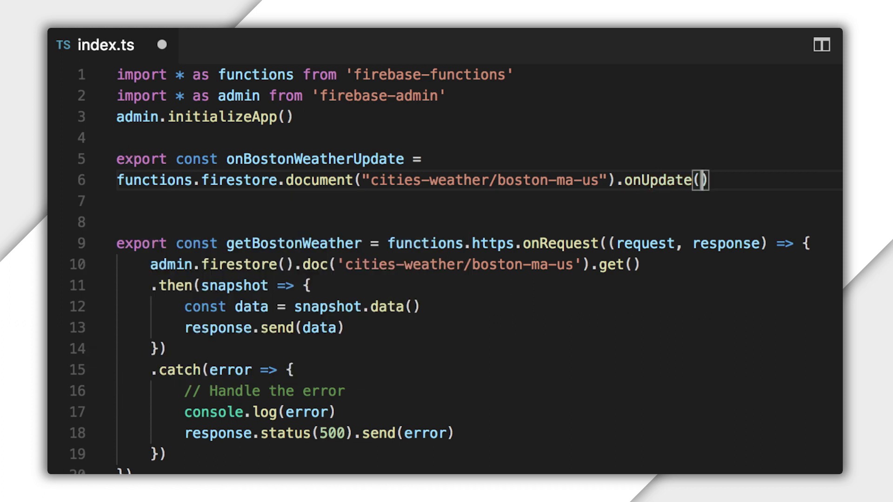
pyautogui.write('change =>')
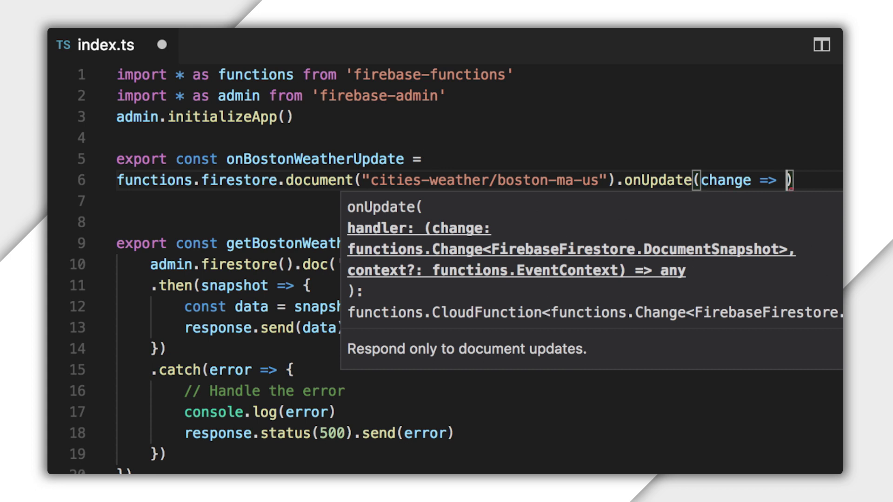
pyautogui.write('{')
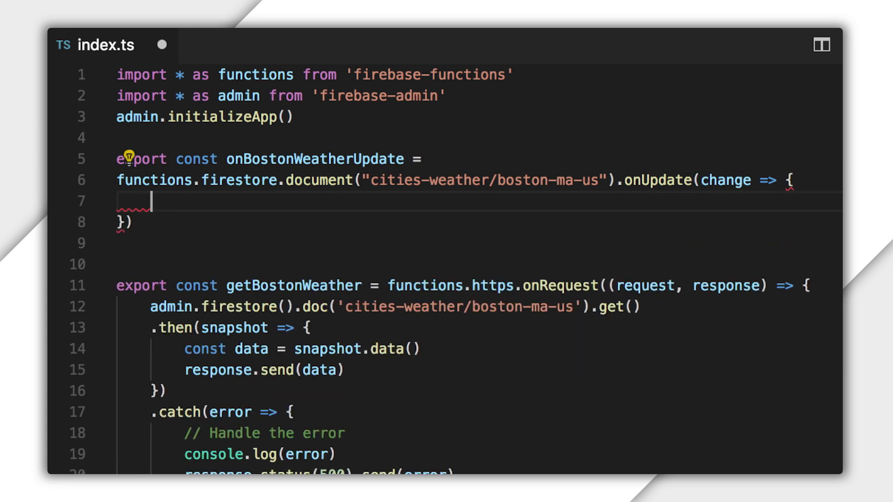
pyautogui.write('const afte')
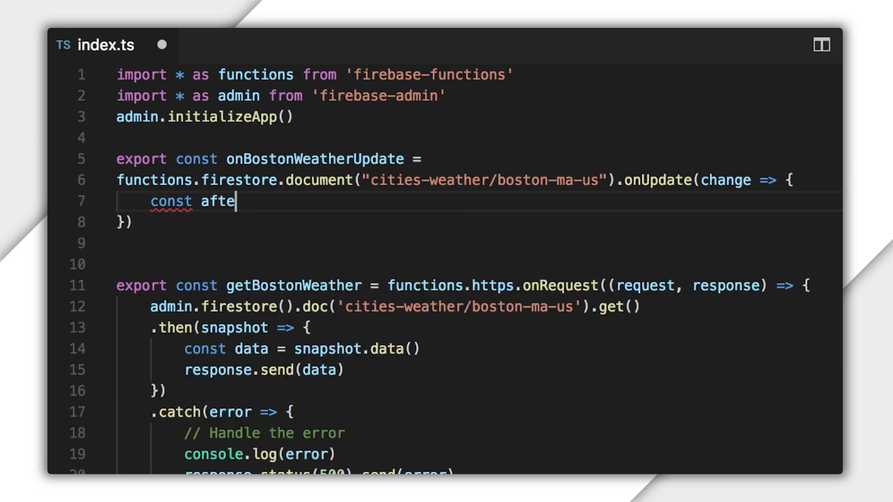
pyautogui.write('r')
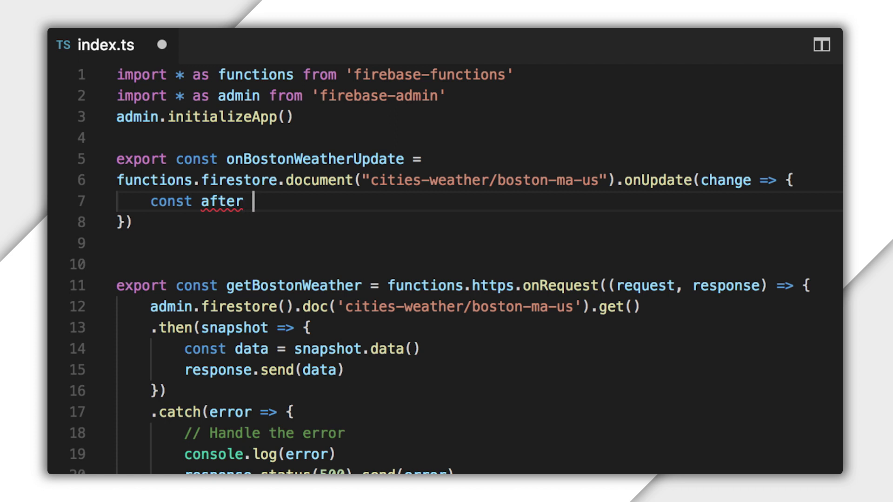
pyautogui.write('= change.after.data(')
pyautogui.write('admin.')
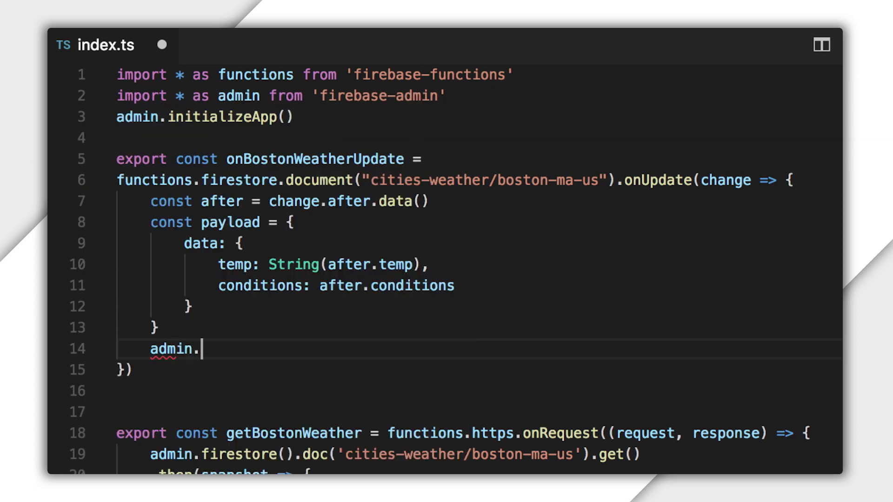
# Send the payload to the weather_boston-ma-us topic via admin.messaging().sendToTopic
pyautogui.write('messaging().sendToTopic')
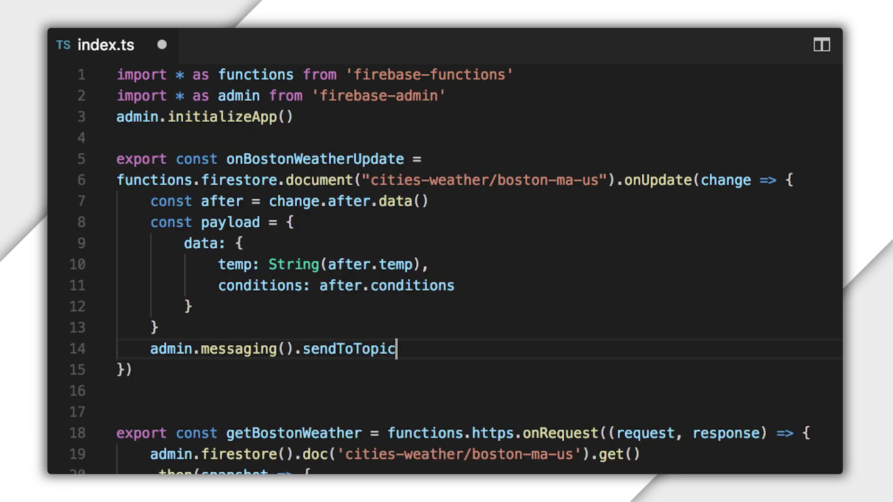
pyautogui.write('("weather_b')
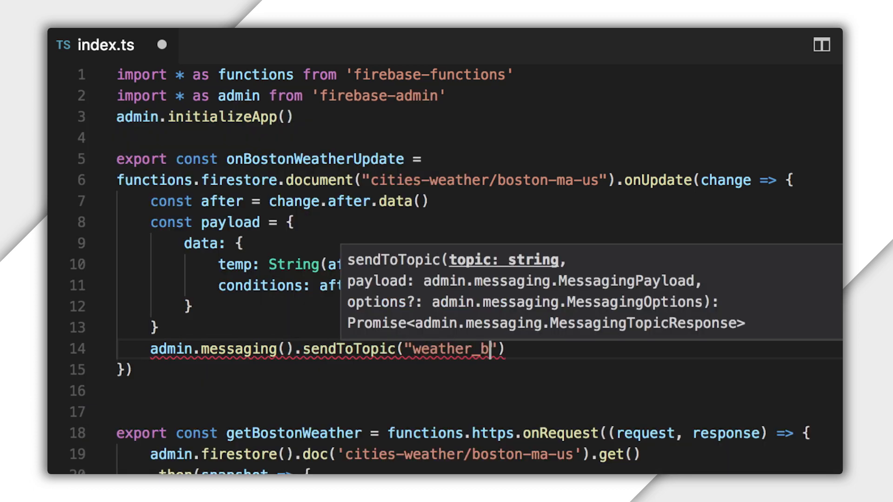
pyautogui.write('oston-ma-us')
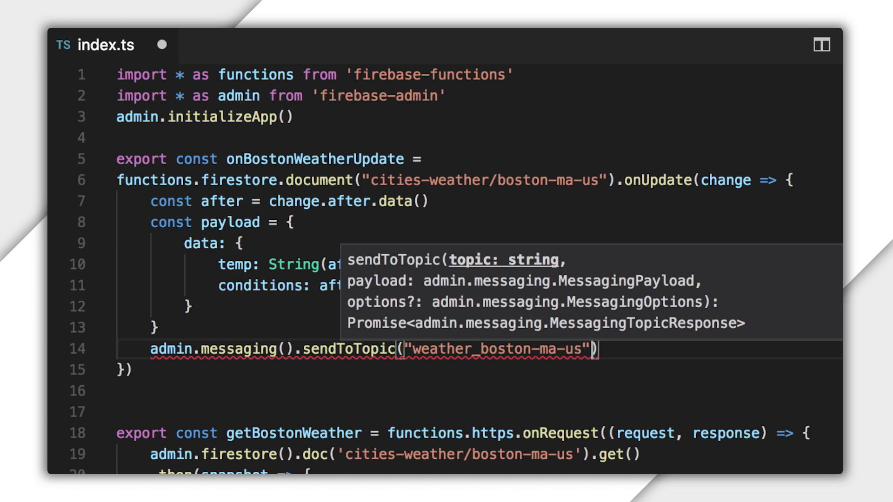
pyautogui.write(', payload')
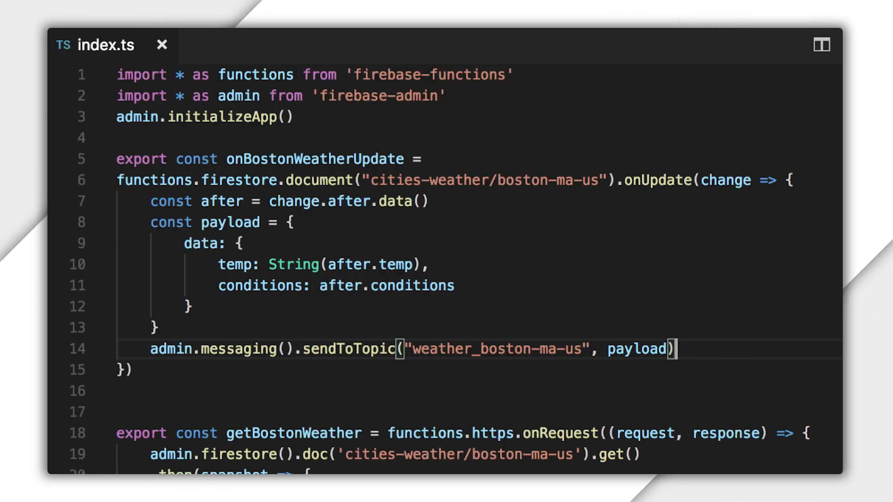
pyautogui.moveTo(350, 348)
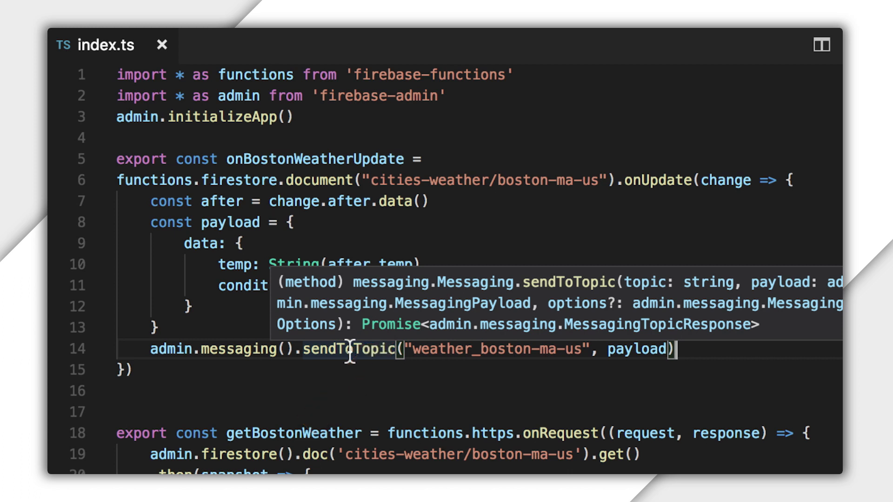
pyautogui.moveTo(348, 348)
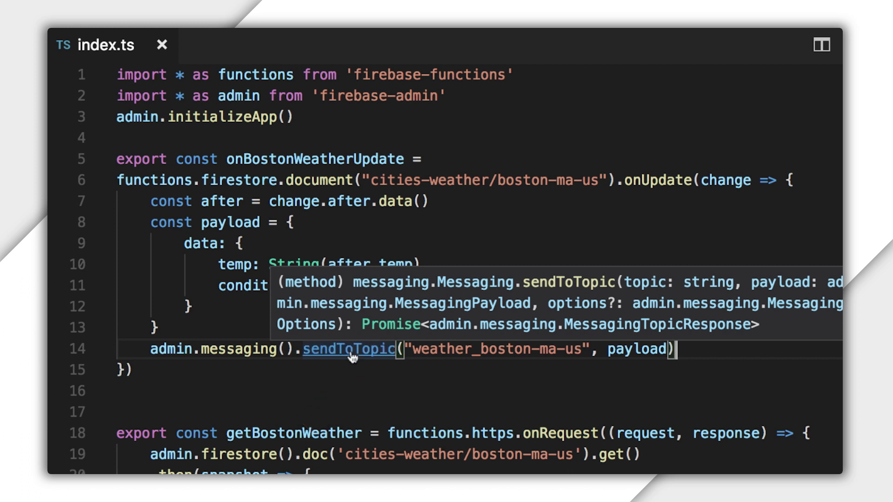
# Return the sendToTopic call and begin chaining a promise handler onto it
pyautogui.write('re')
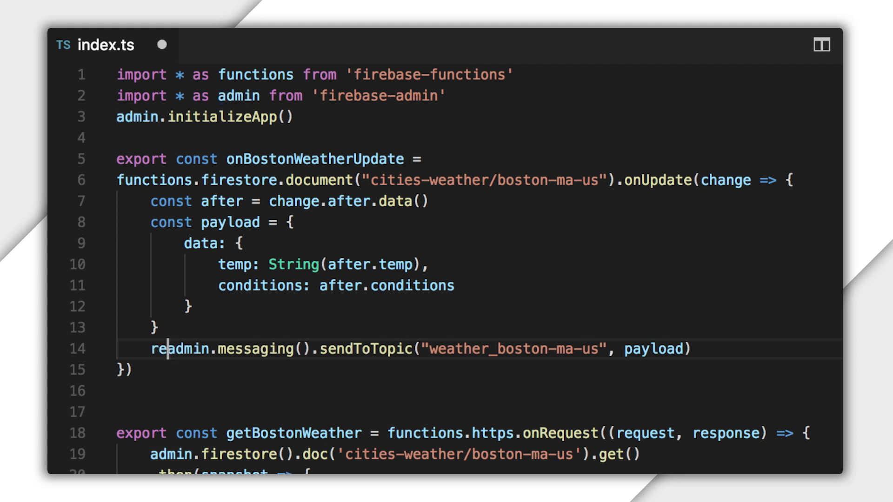
pyautogui.write('turn')
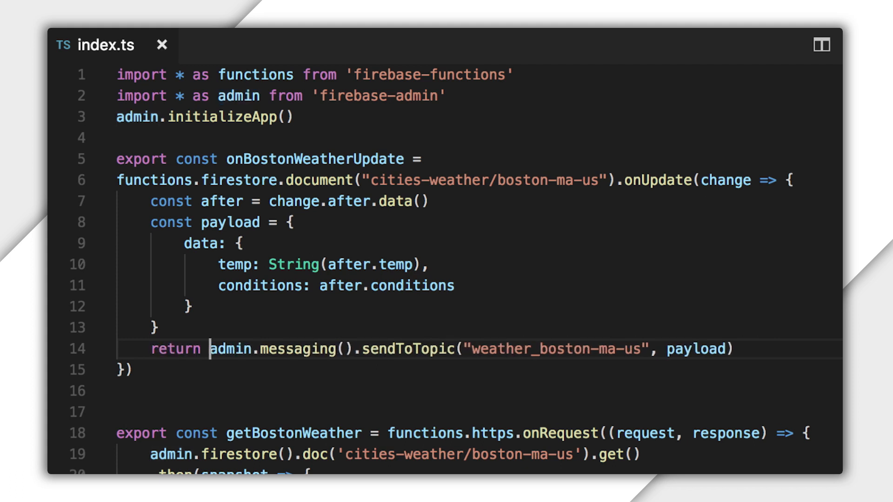
pyautogui.write('.')
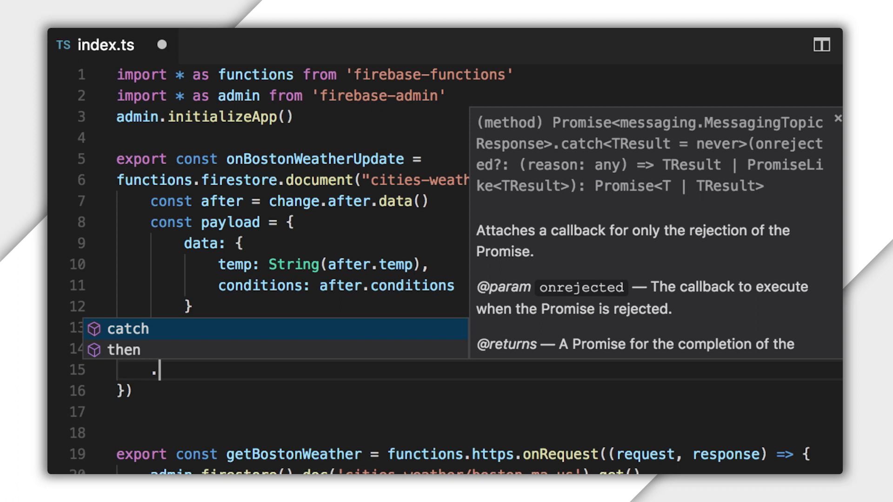
# Chain .catch(error => console.error("FCM failed", error)) onto the returned send call
pyautogui.write('.catch(error =>')
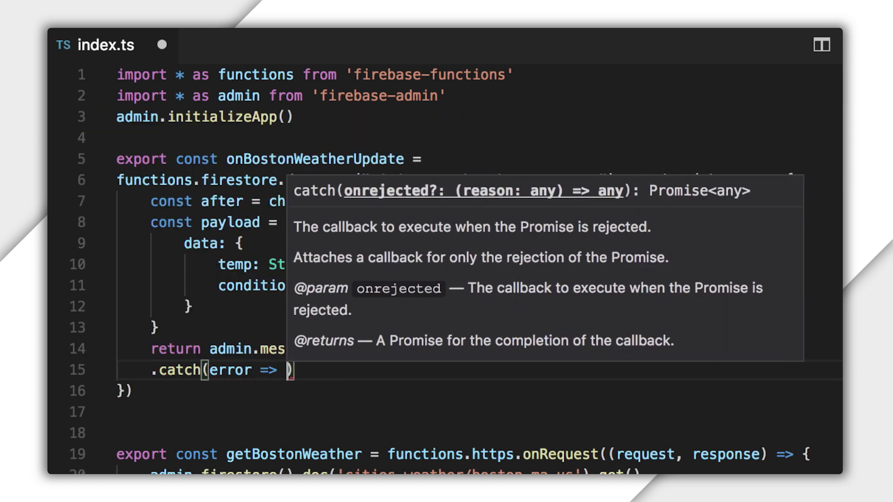
pyautogui.write('console.error("')
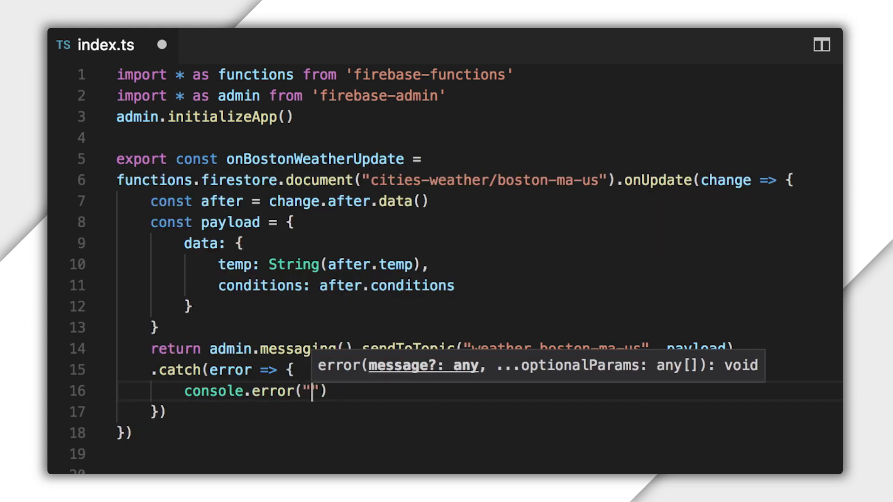
pyautogui.write('FCM fail')
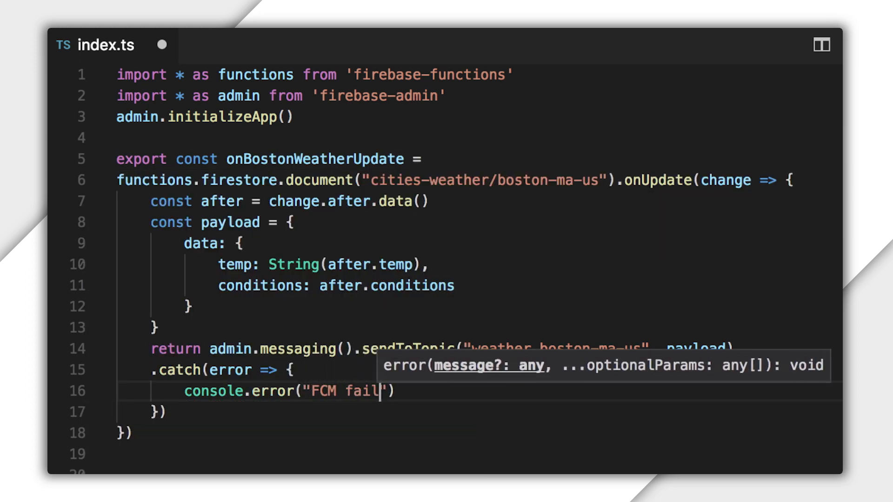
pyautogui.write('ed", error')
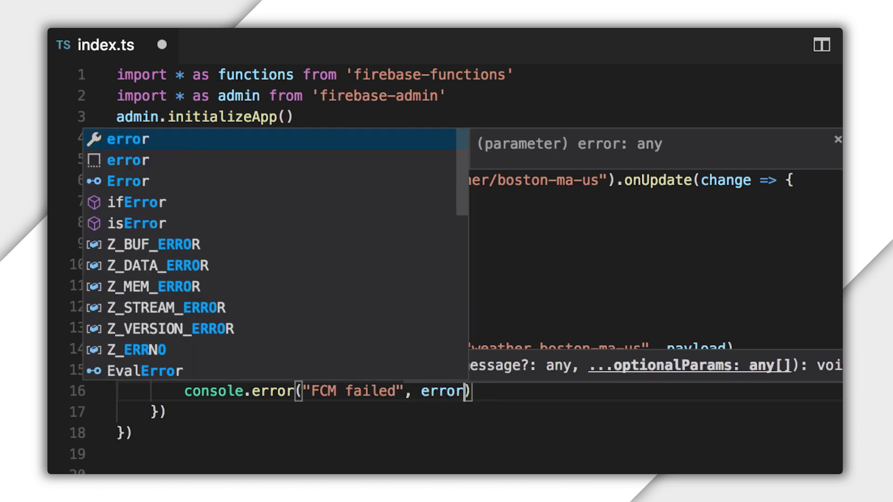
pyautogui.press('Escape')
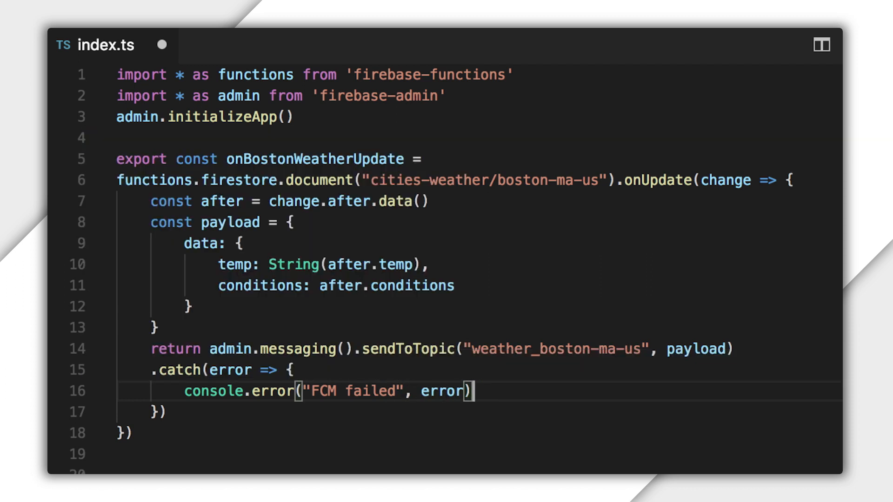